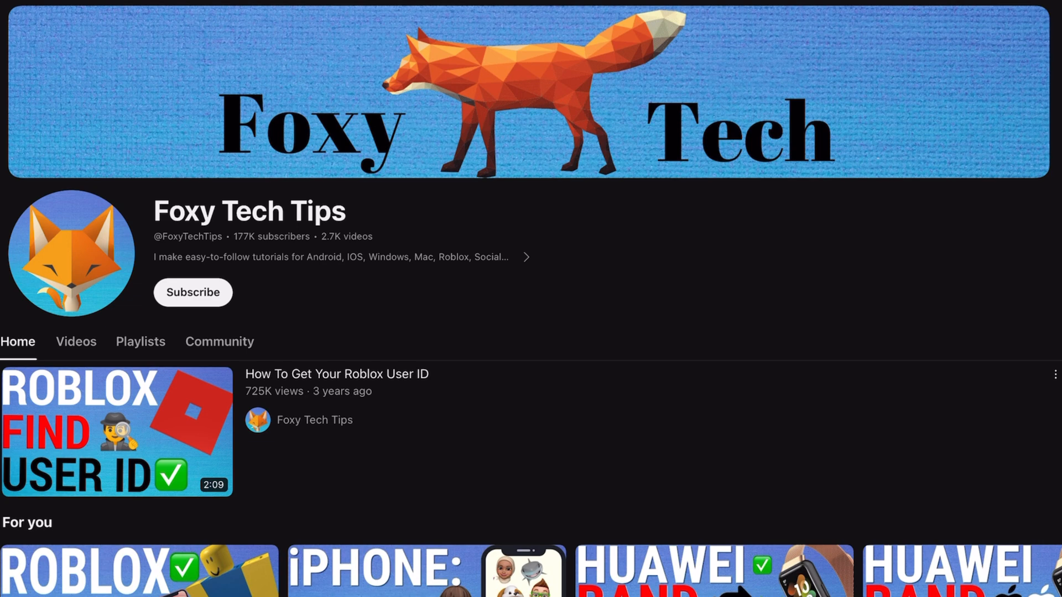
Launch Snapchat from the home screen and go to the profile page via the Bitmoji avatar
{"action": "scroll", "scroll_direction": "down", "scroll_amount": 3}
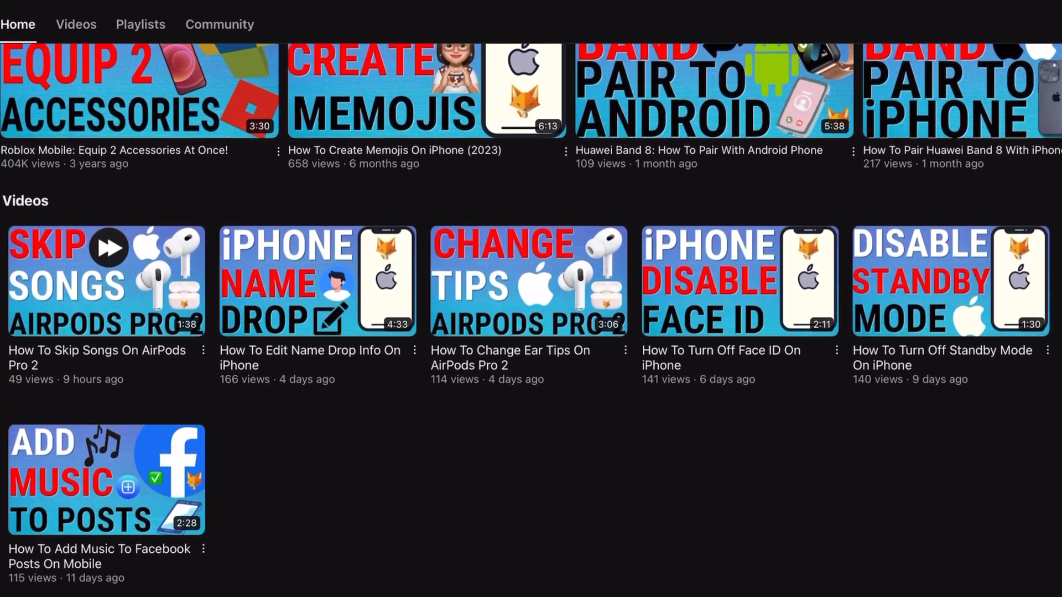
{"action": "scroll", "scroll_direction": "down", "scroll_amount": 3}
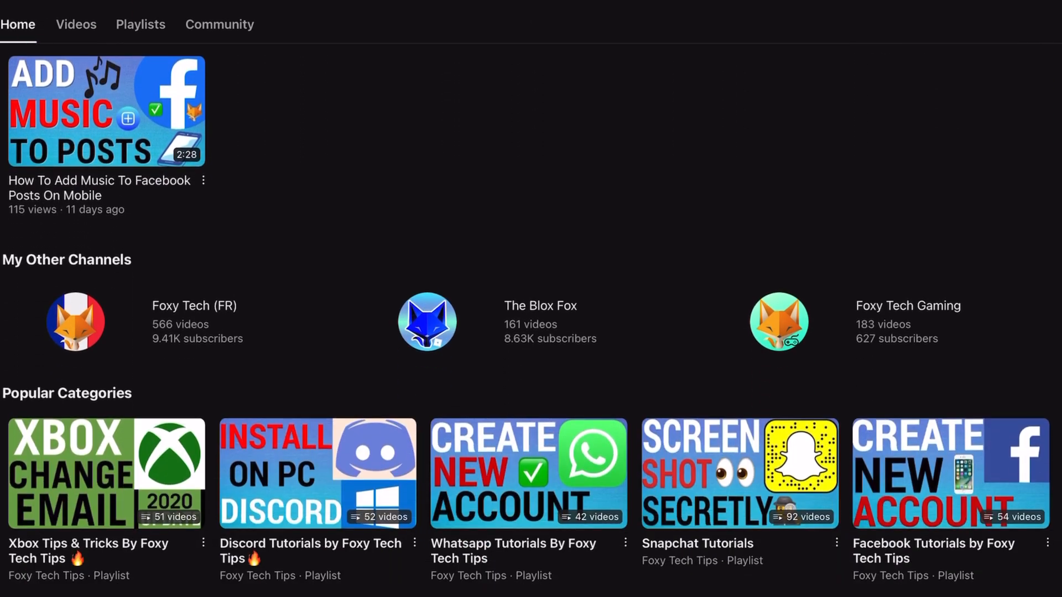
{"action": "scroll", "scroll_direction": "down", "scroll_amount": 3}
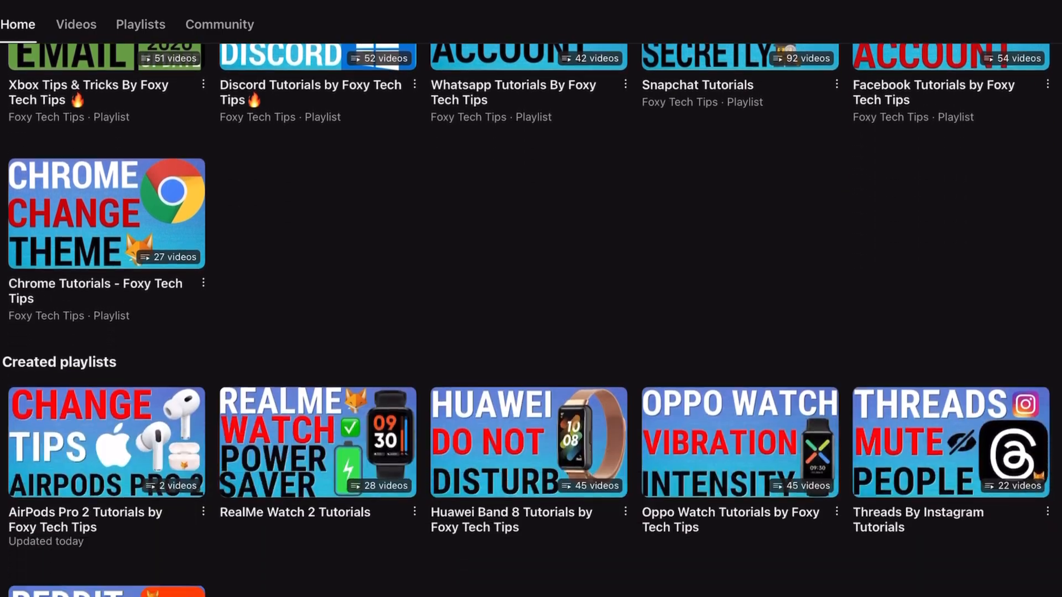
{"action": "scroll", "scroll_direction": "down", "scroll_amount": 3}
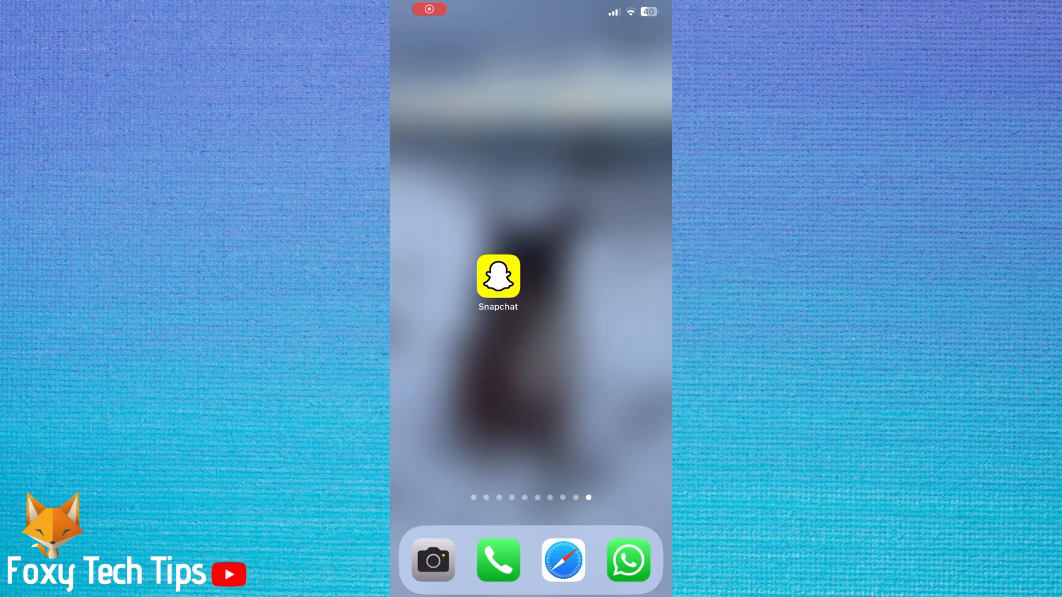
{"action": "left_click", "coordinate": [497, 277]}
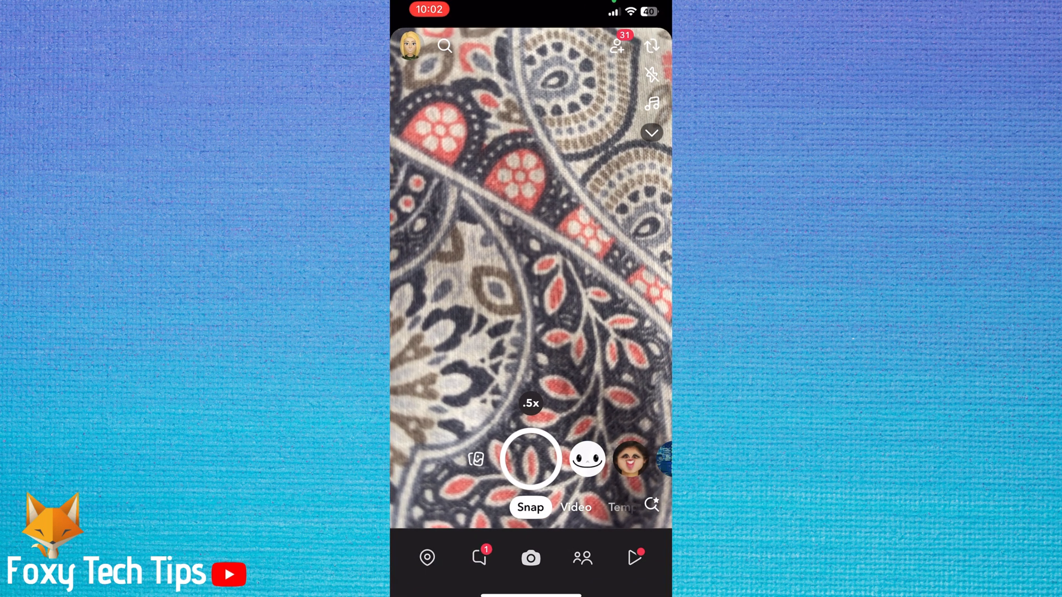
{"action": "left_click", "coordinate": [409, 45]}
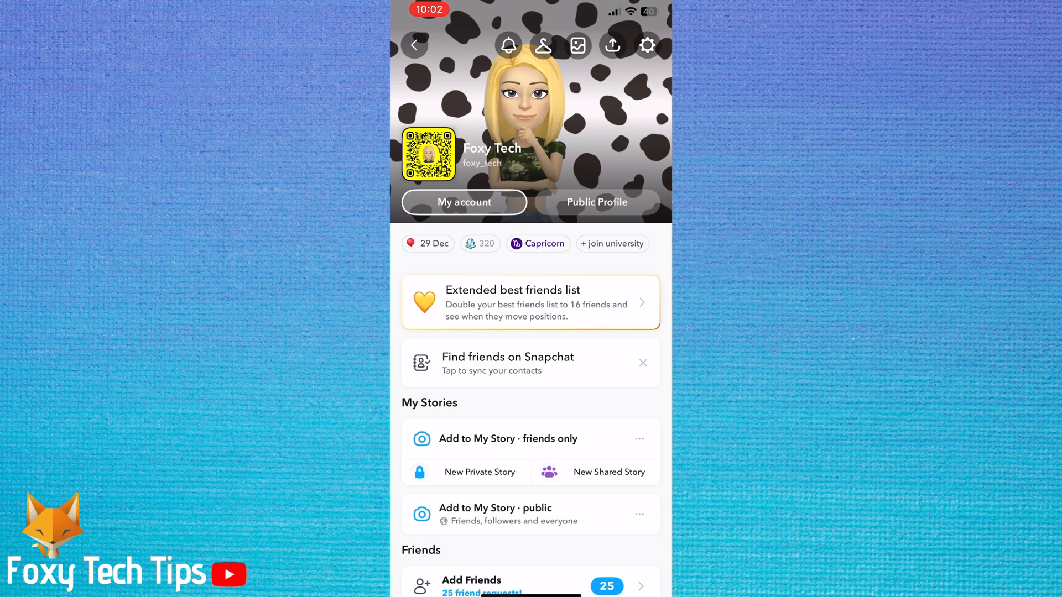
Reach Settings > Birthday and bring up the date picker showing 29 December 1994
{"action": "left_click", "coordinate": [646, 45]}
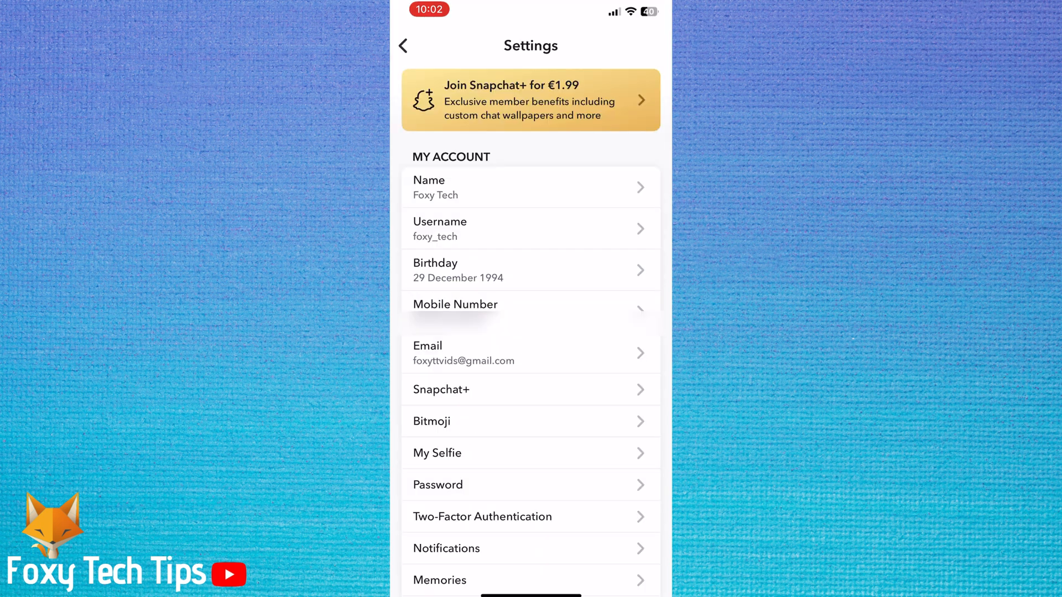
{"action": "left_click", "coordinate": [530, 270]}
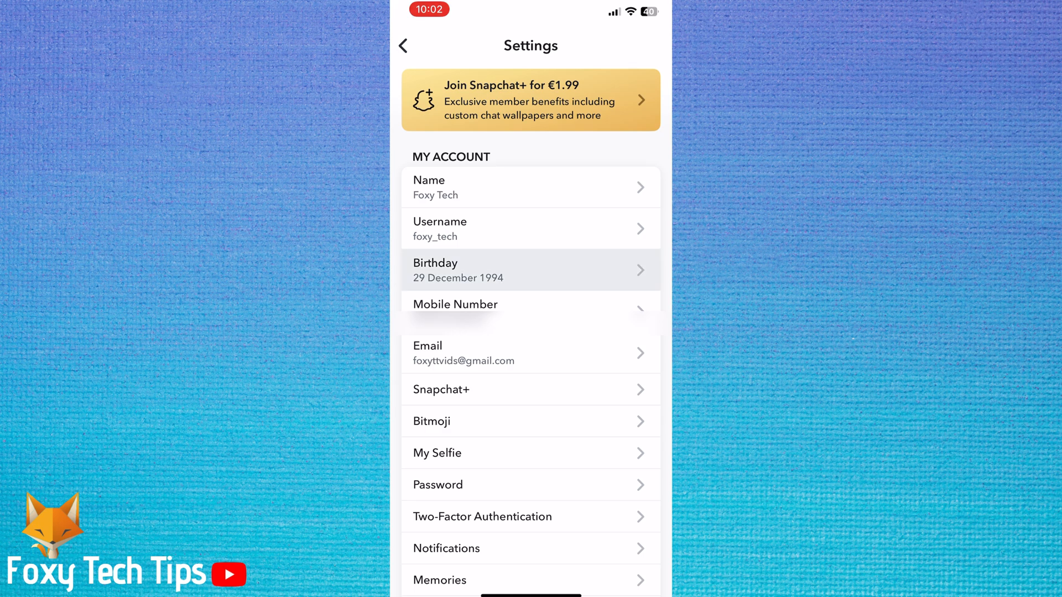
{"action": "left_click", "coordinate": [530, 270]}
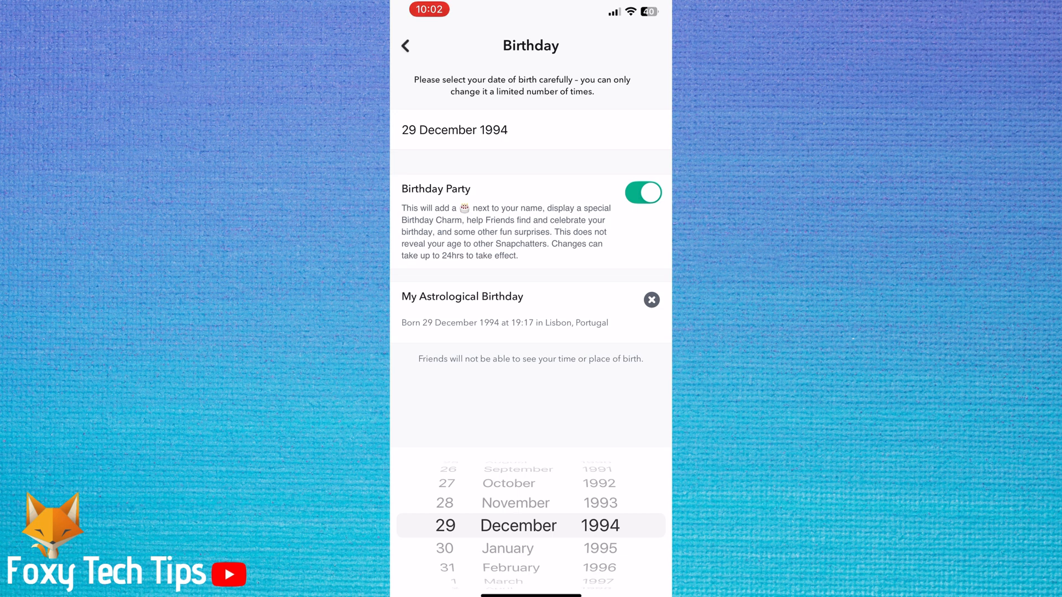
Spin the picker wheels to 30 January 1999 and confirm with Continue
{"action": "scroll", "scroll_direction": "down", "scroll_amount": 3}
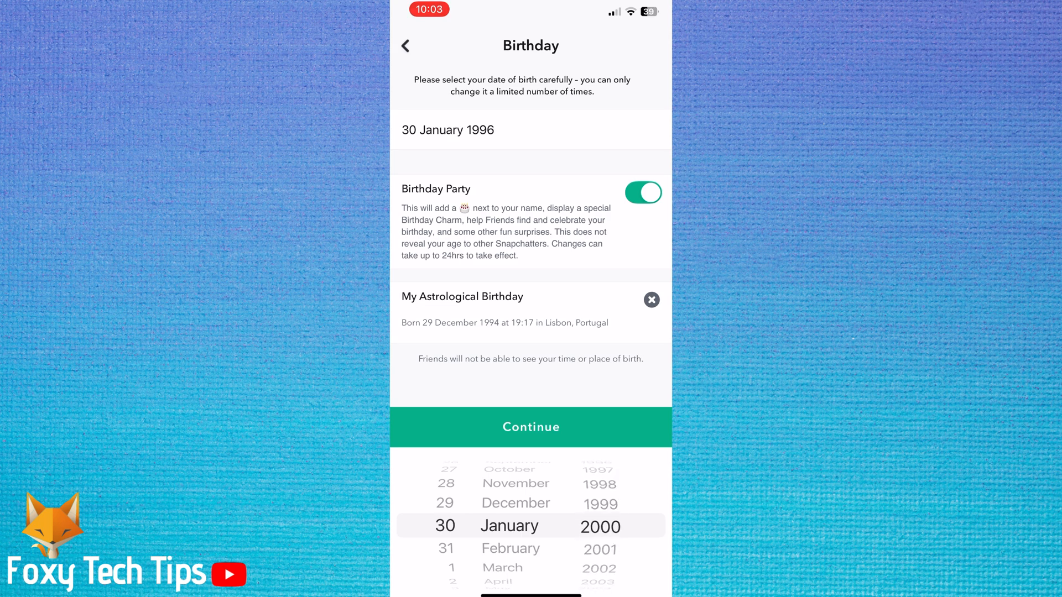
{"action": "scroll", "scroll_direction": "down", "scroll_amount": 3}
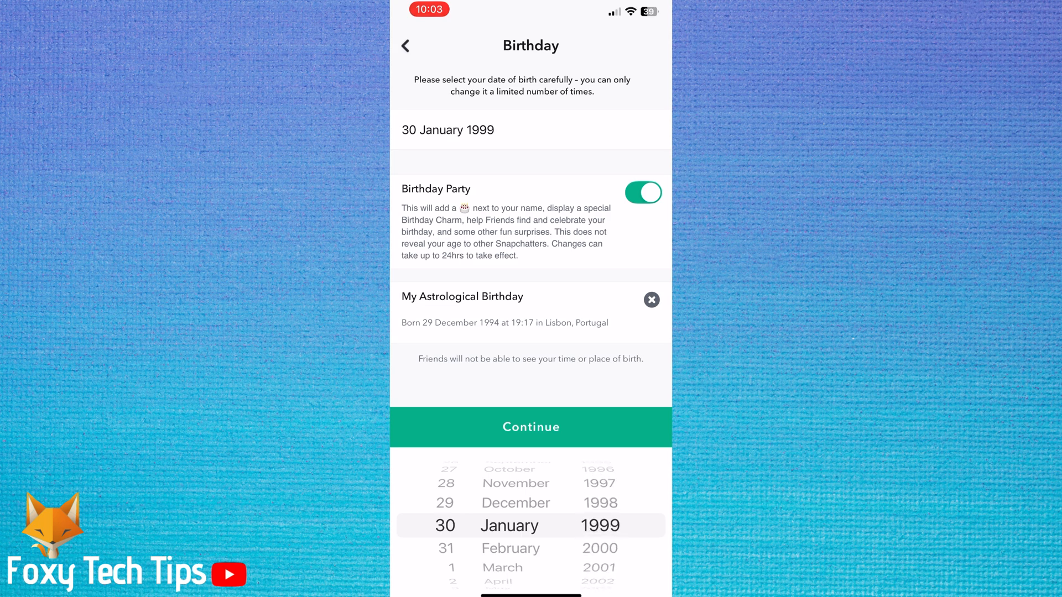
{"action": "left_click", "coordinate": [530, 426]}
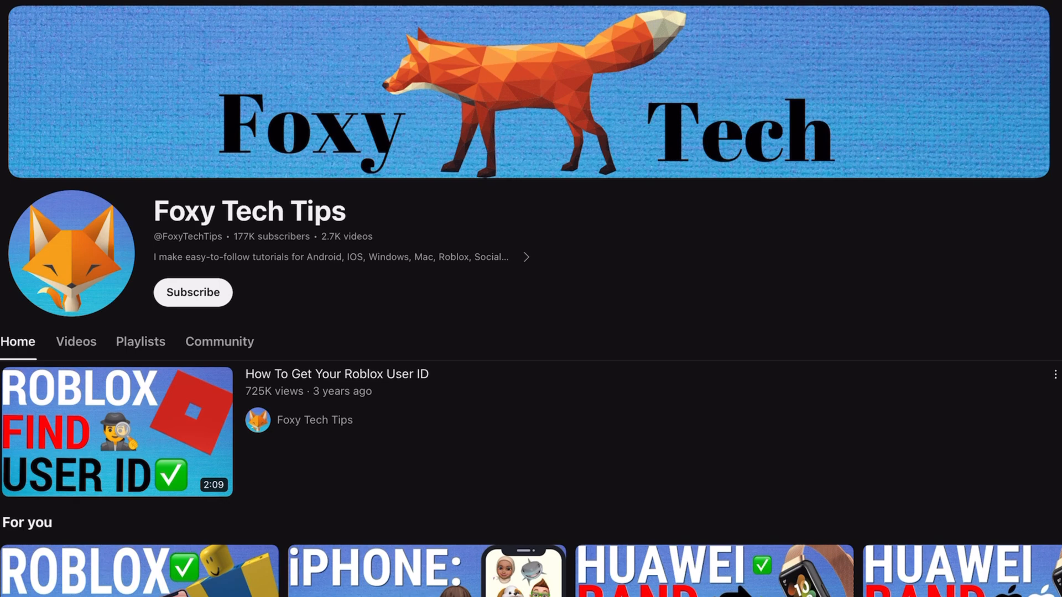
{"action": "scroll", "scroll_direction": "down", "scroll_amount": 3}
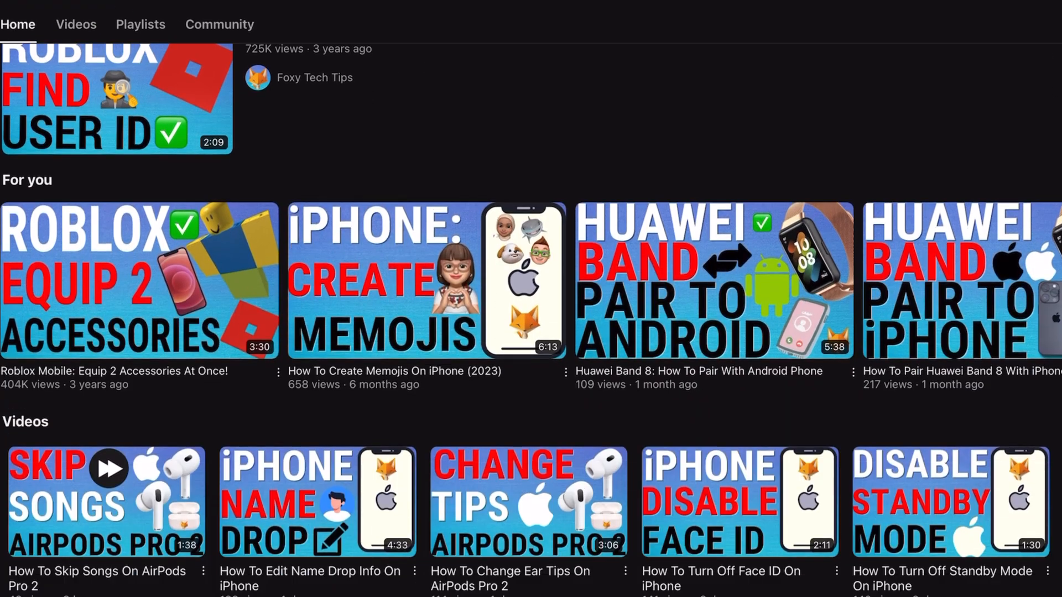
{"action": "scroll", "scroll_direction": "down", "scroll_amount": 3}
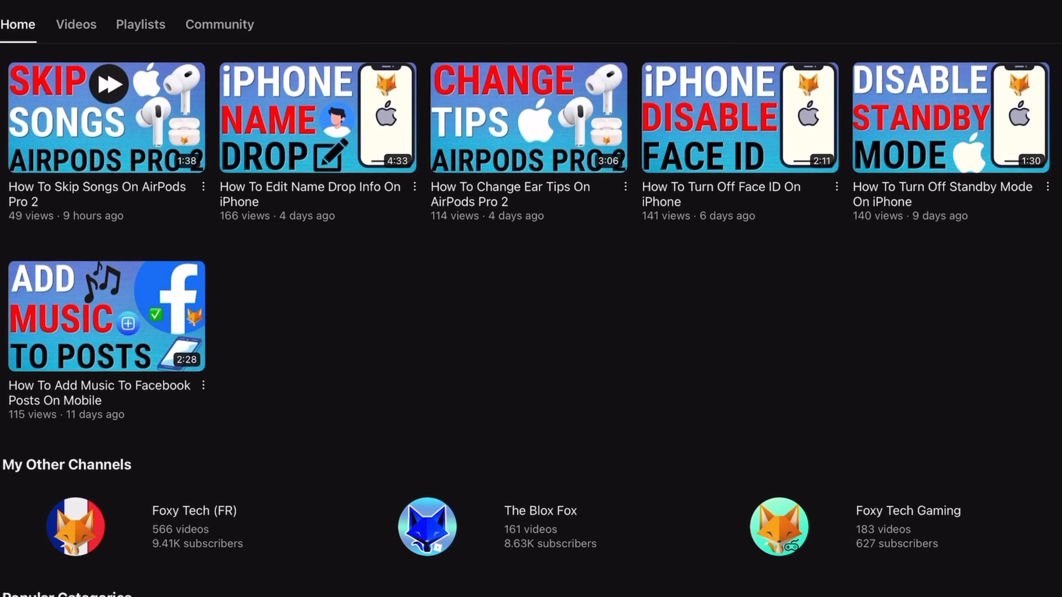